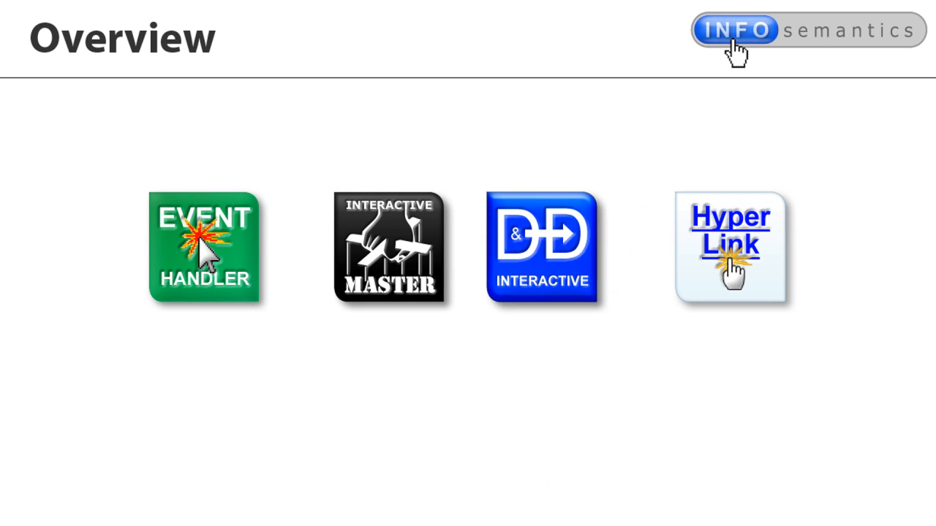
- Advance from the Overview slide to the Master widget's Slave Objects tab slide
left_click(389, 249)
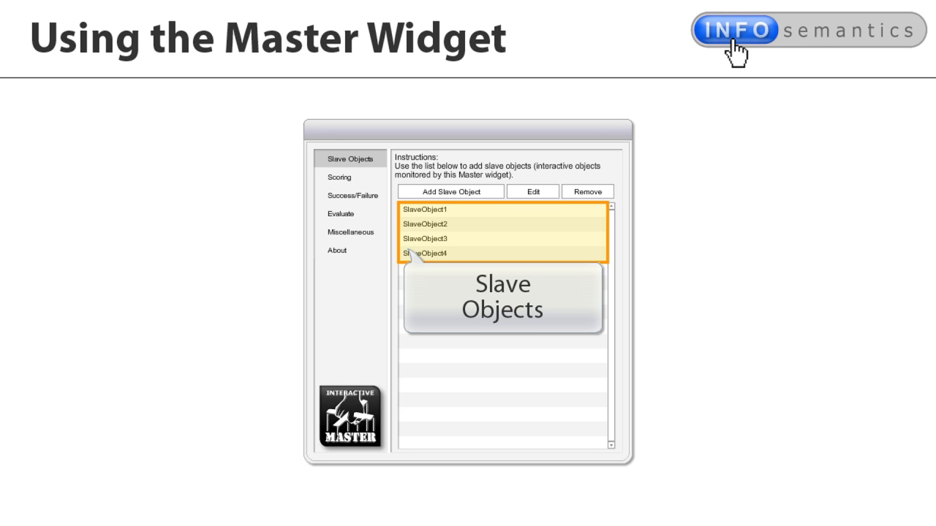
- Advance through the Scoring and Success/Failure slides to the Evaluate tab slide
left_click(339, 177)
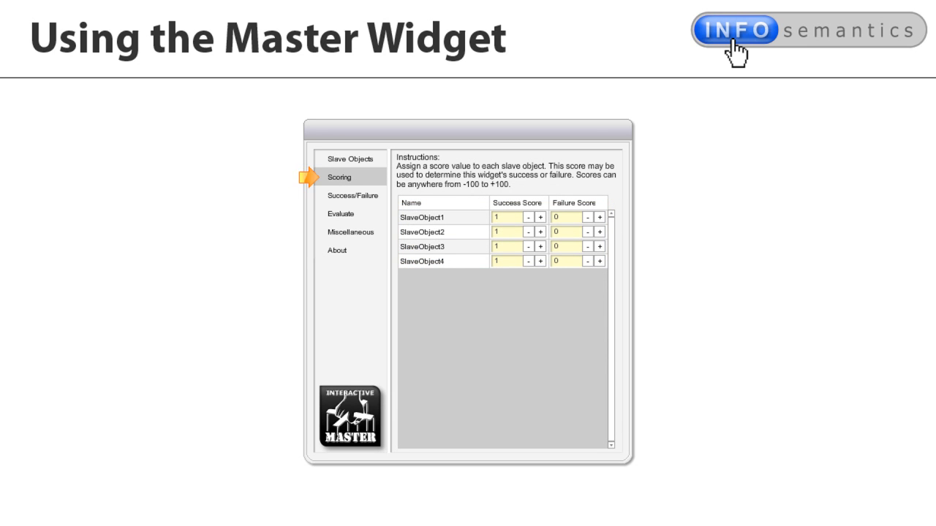
left_click(339, 177)
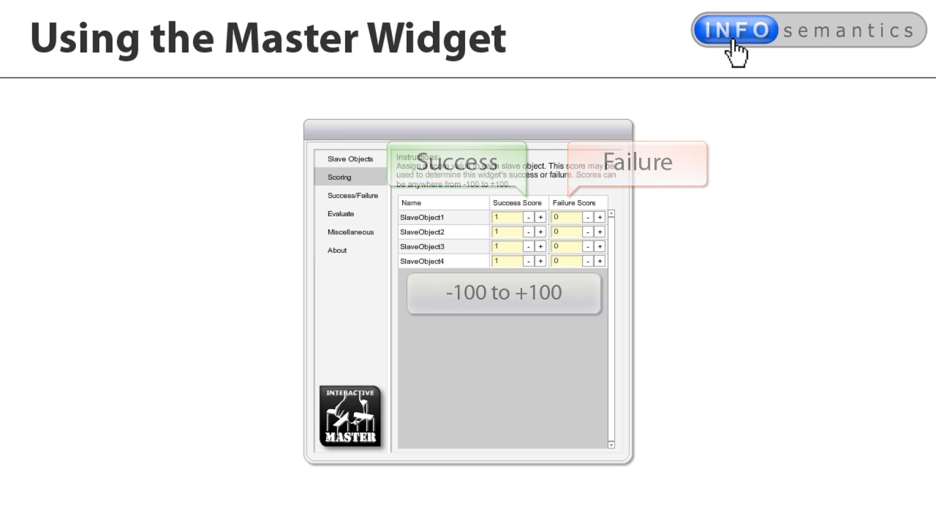
left_click(354, 196)
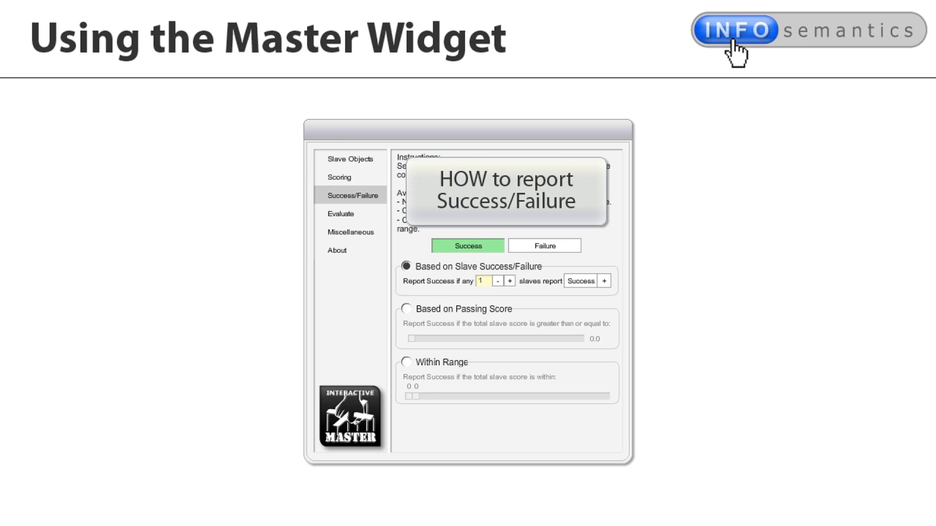
left_click(341, 213)
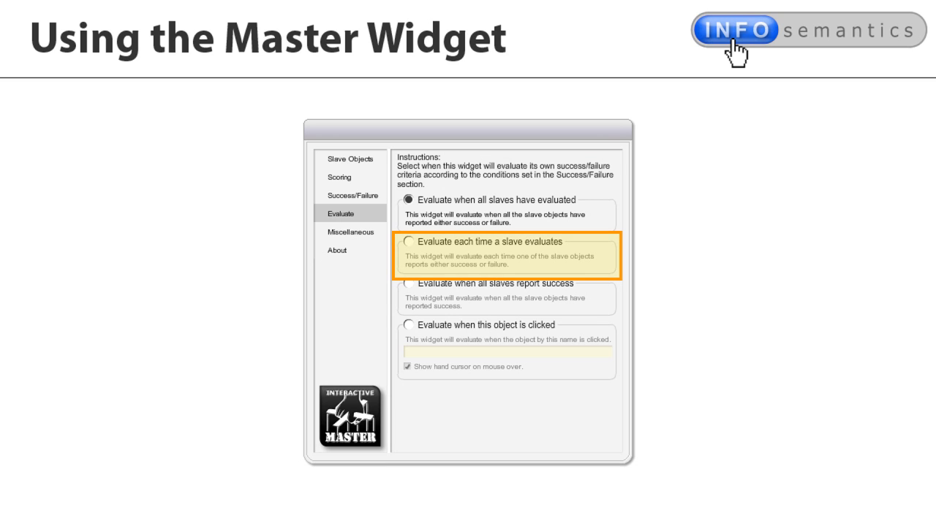
- Advance through the Miscellaneous tab slide to the live project demonstration
left_click(407, 199)
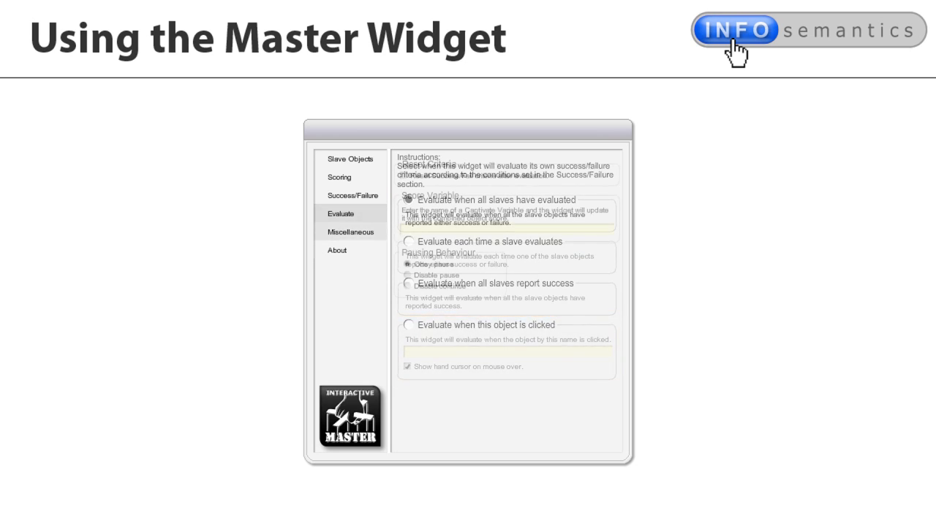
left_click(351, 231)
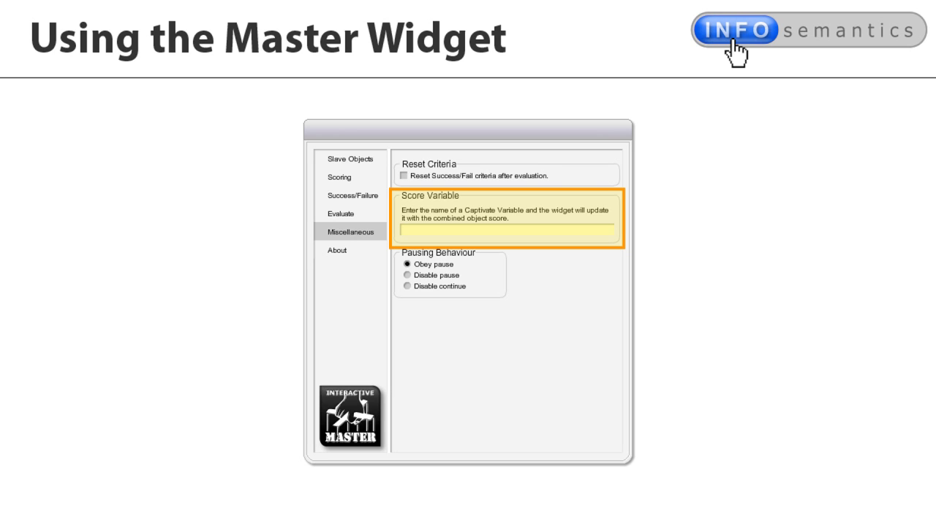
left_click(336, 250)
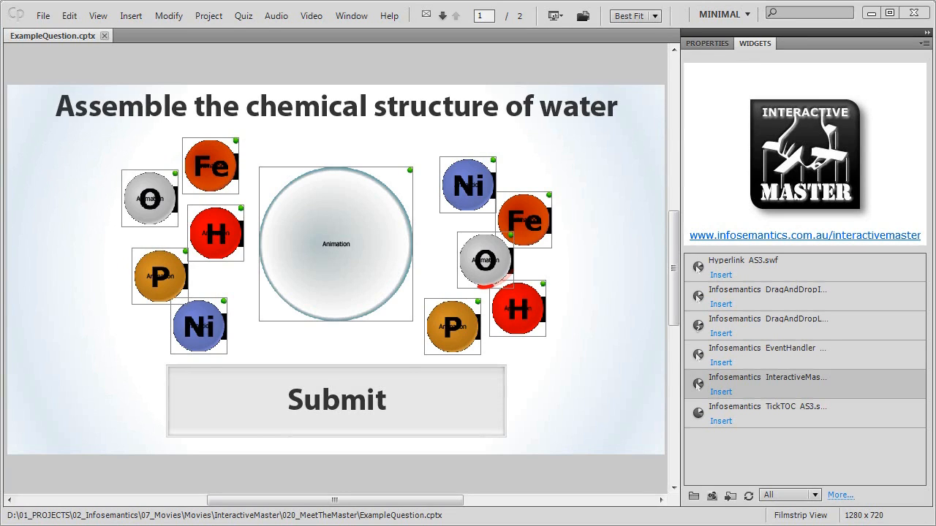
- Insert a DragAndDrop widget onto the water-structure slide in ExampleQuestion.cptx
left_click(486, 260)
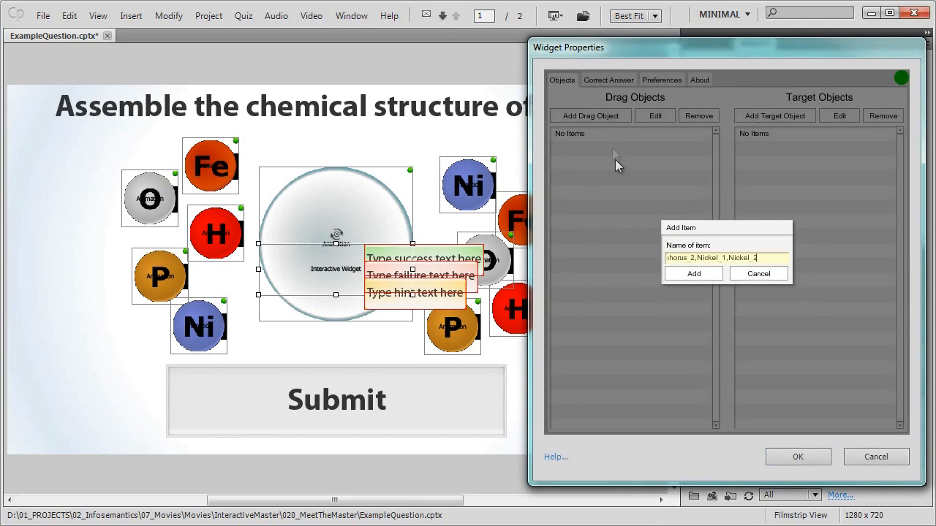
- Add the element drag objects and the Molecule target with Oxygen_1 and Hydrogen_1 correct
left_click(693, 273)
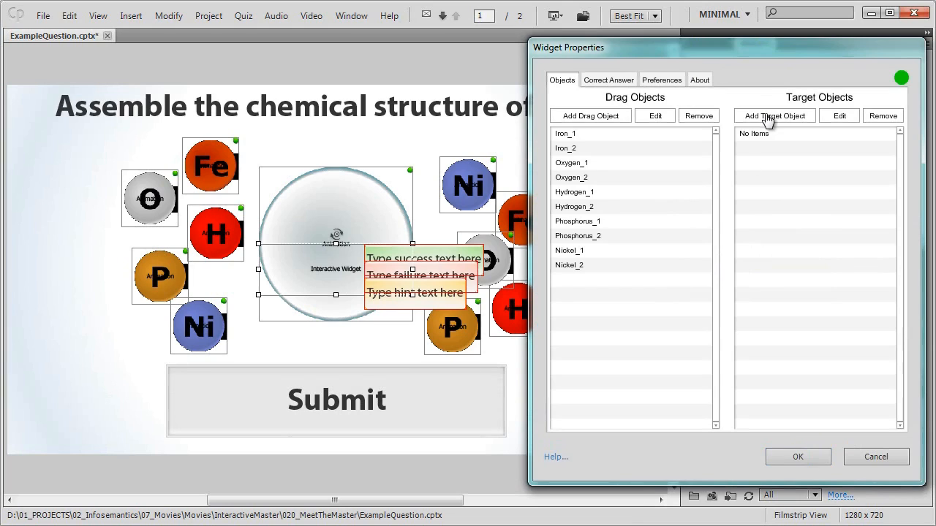
left_click(775, 116)
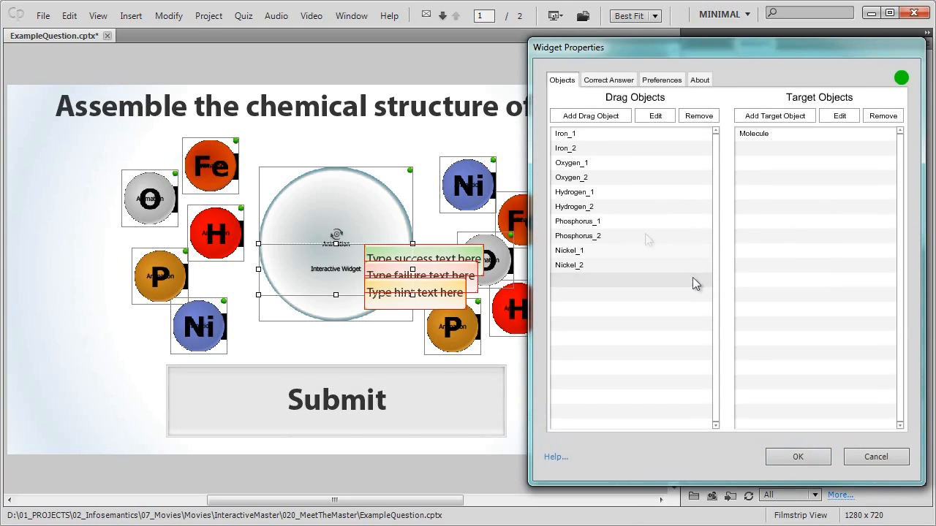
left_click(609, 79)
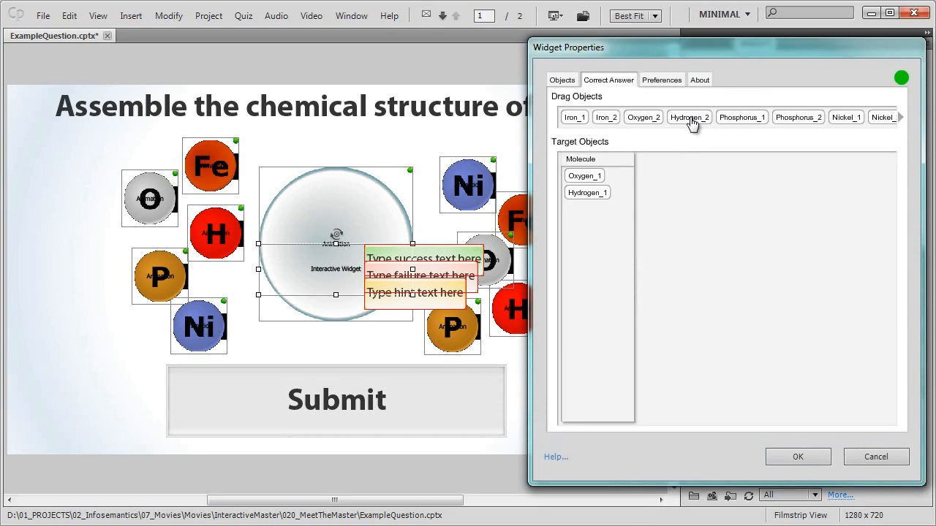
- Set the widget to evaluate when the Submit object is clicked and confirm
left_click(661, 79)
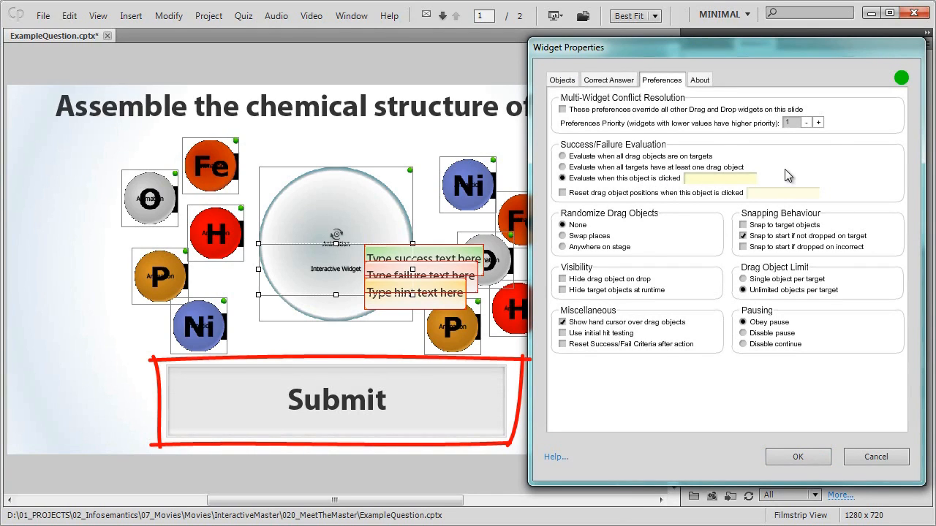
type("Submit")
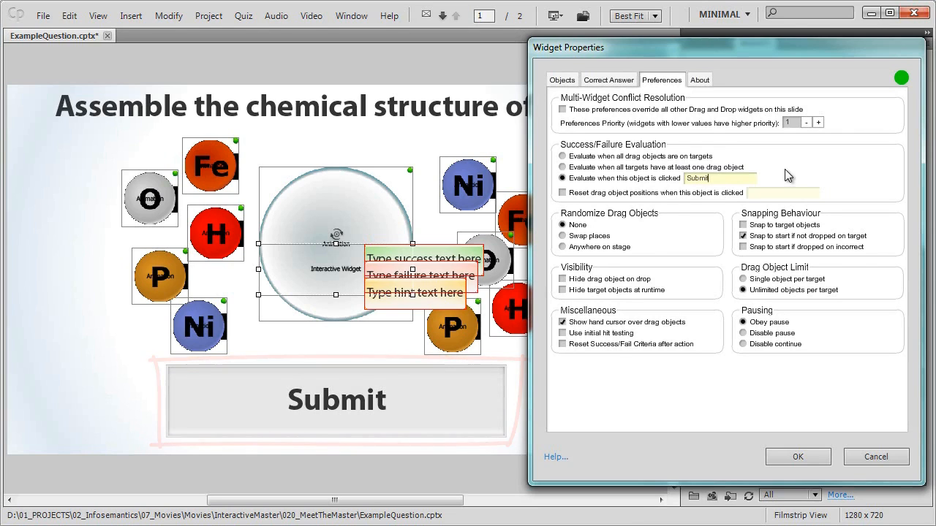
left_click(799, 456)
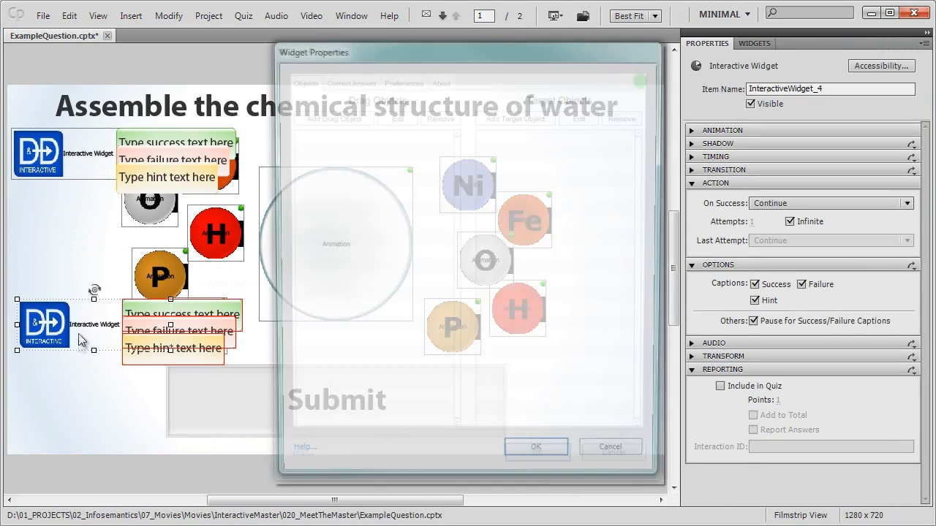
- Confirm the second widget's correct answers Hydrogen_1, Hydrogen_2 and Oxygen_2
left_click(350, 82)
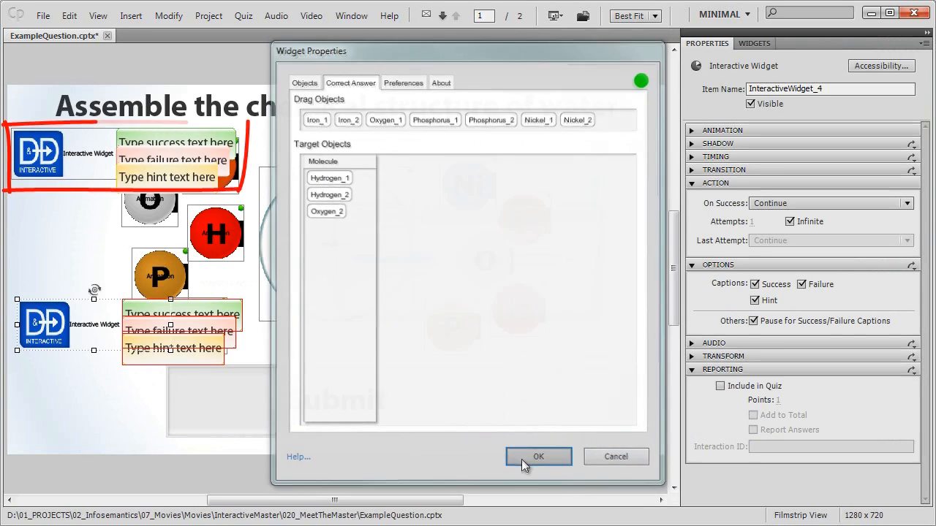
left_click(538, 457)
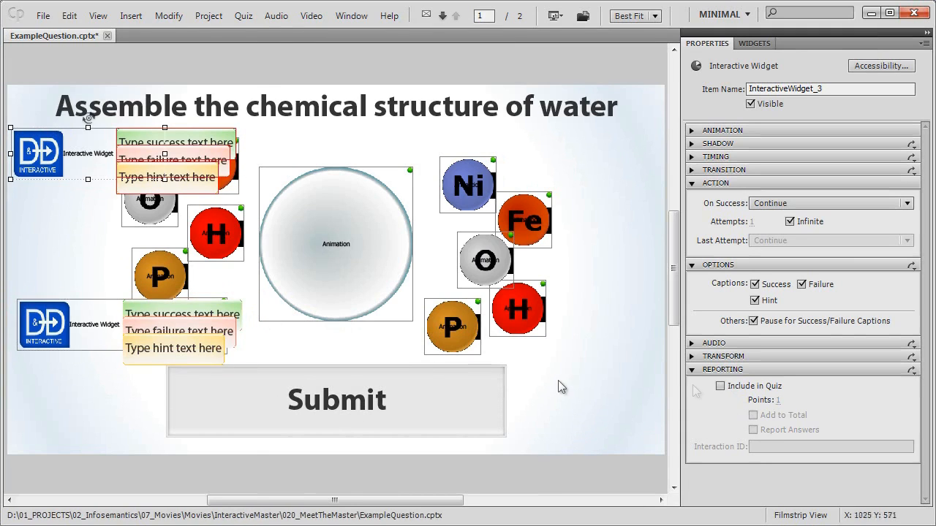
- Preview the whole project, which reports 1 of 2 questions correct (50%)
left_click(556, 14)
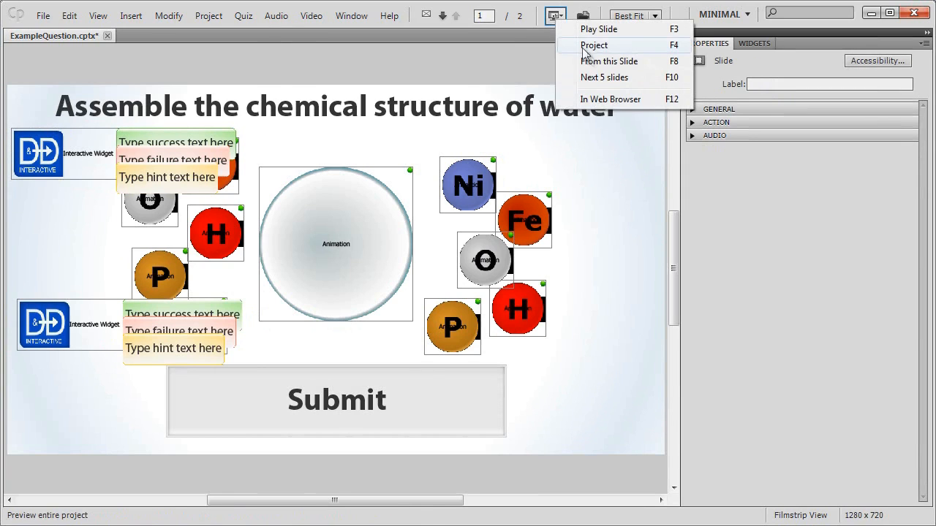
left_click(594, 44)
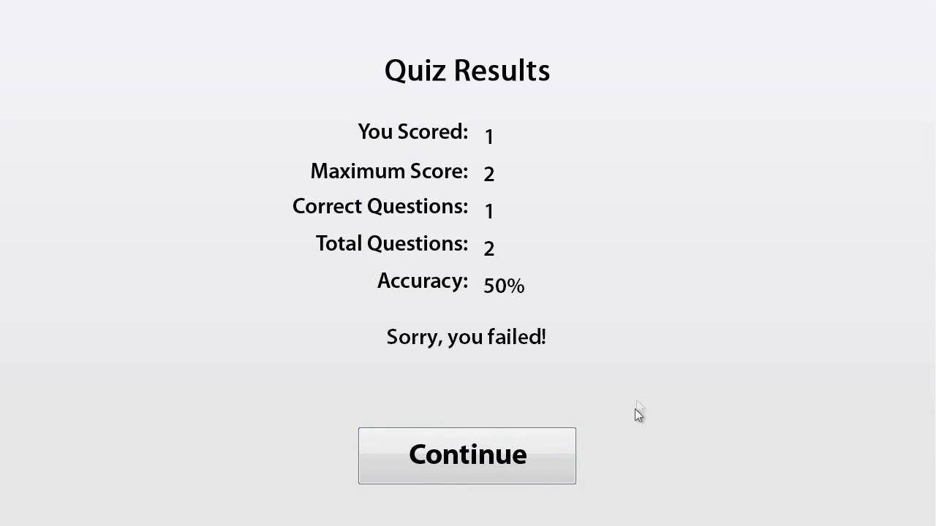
mouse_move(638, 407)
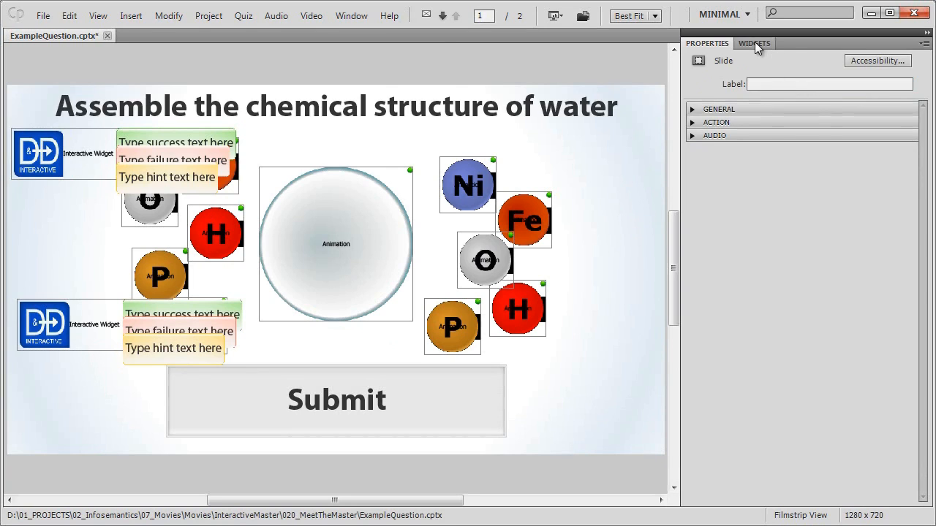
- Insert the Interactive Master widget from the Widgets panel onto the slide
left_click(755, 44)
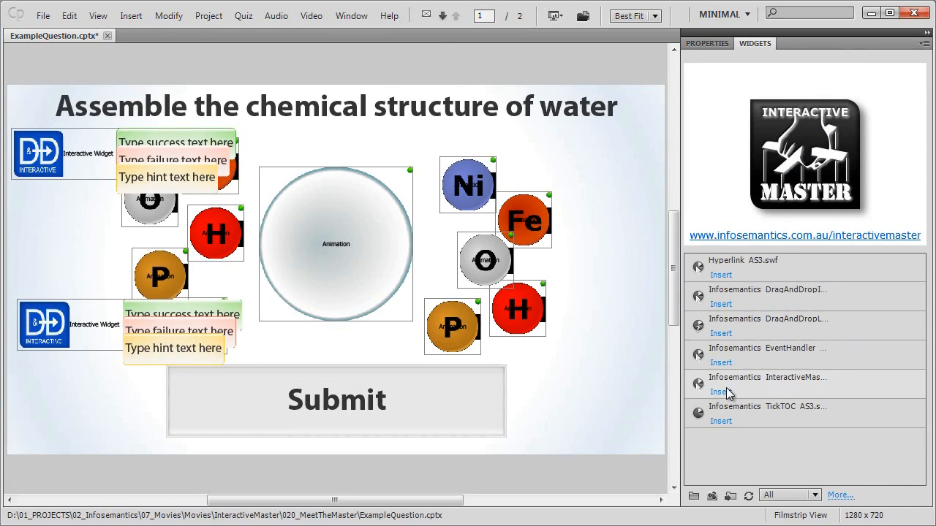
left_click(719, 391)
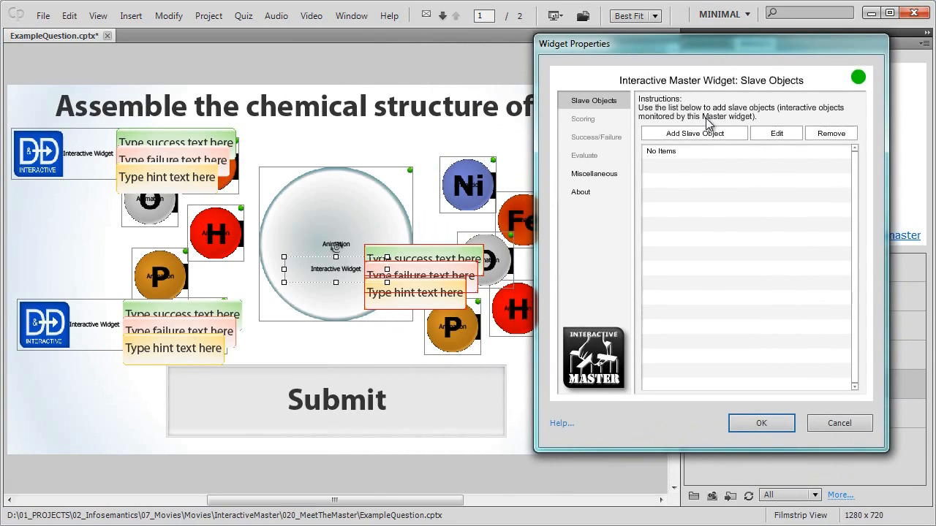
- Add O1CorrectAnswer and O2CorrectAnswer as the master's slave objects, each scoring 1
left_click(693, 133)
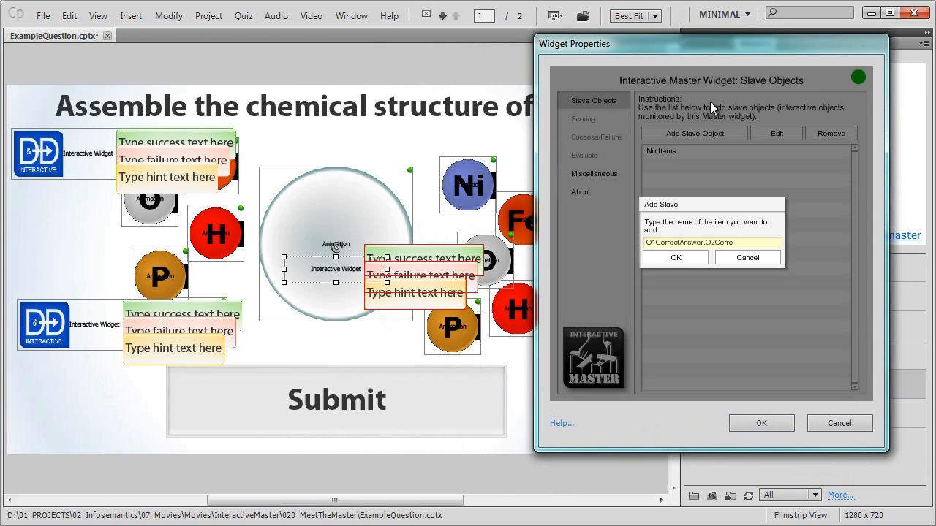
left_click(675, 258)
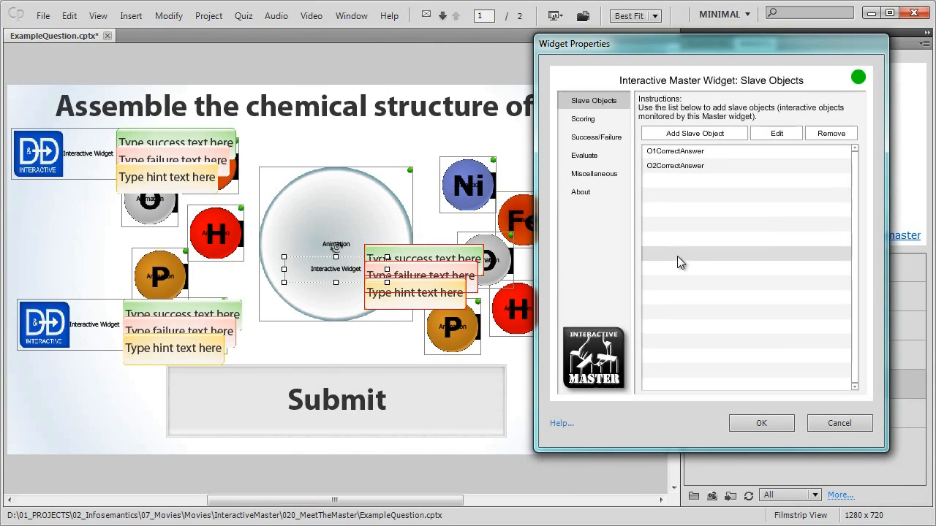
left_click(582, 118)
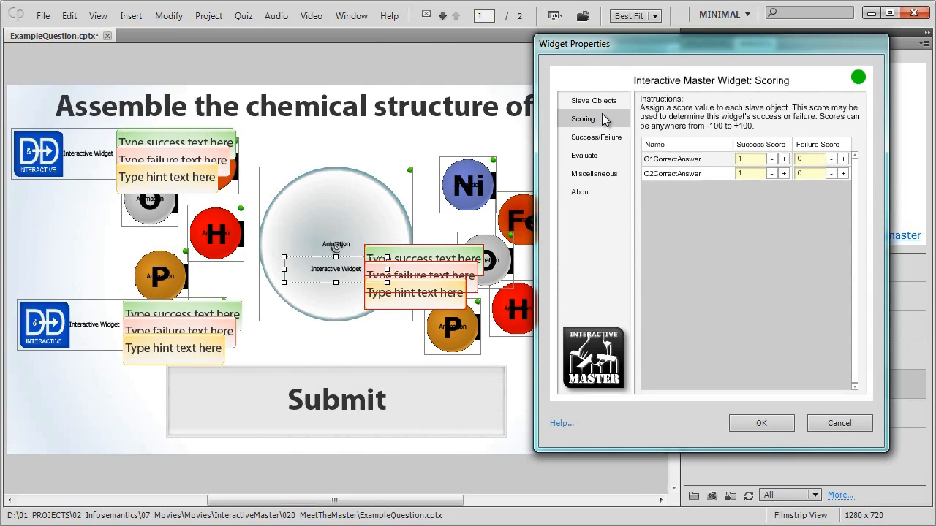
- Show the Success/Failure page with success based on slave success
left_click(597, 138)
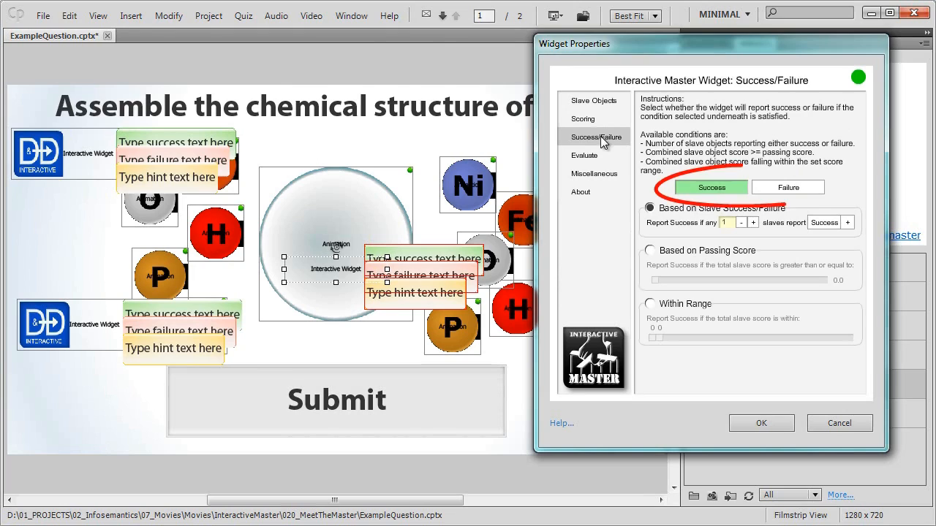
left_click(787, 188)
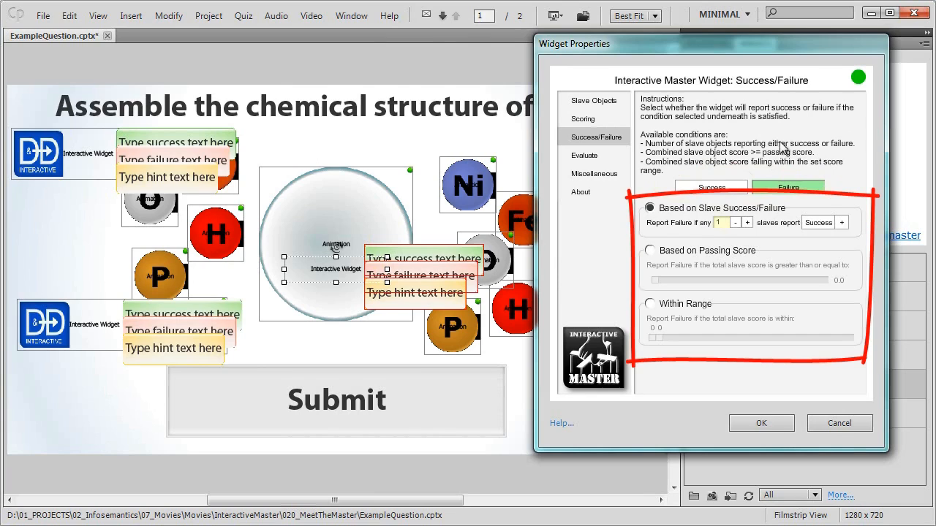
left_click(650, 250)
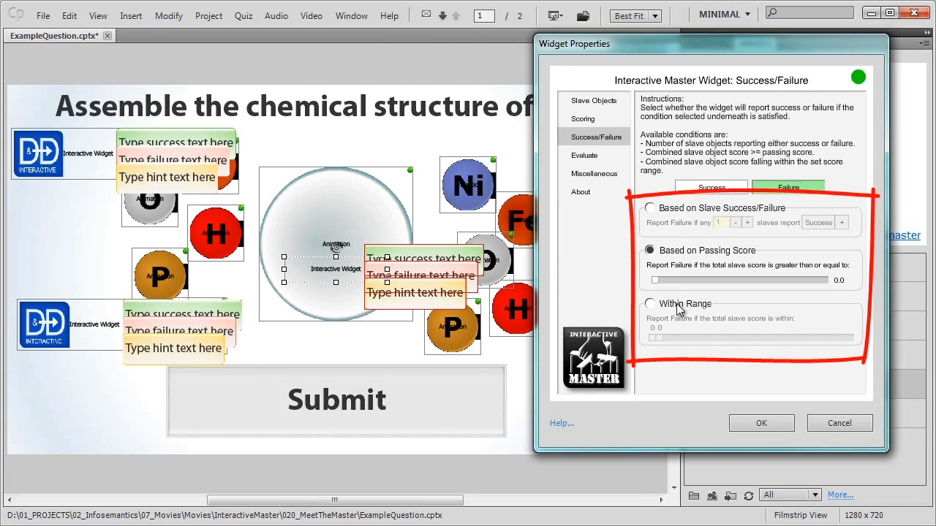
left_click(649, 302)
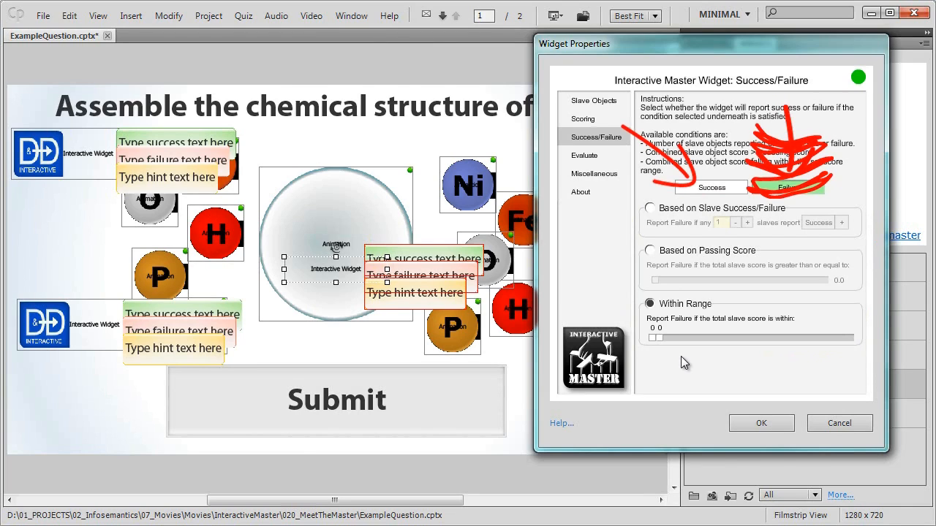
left_click(788, 187)
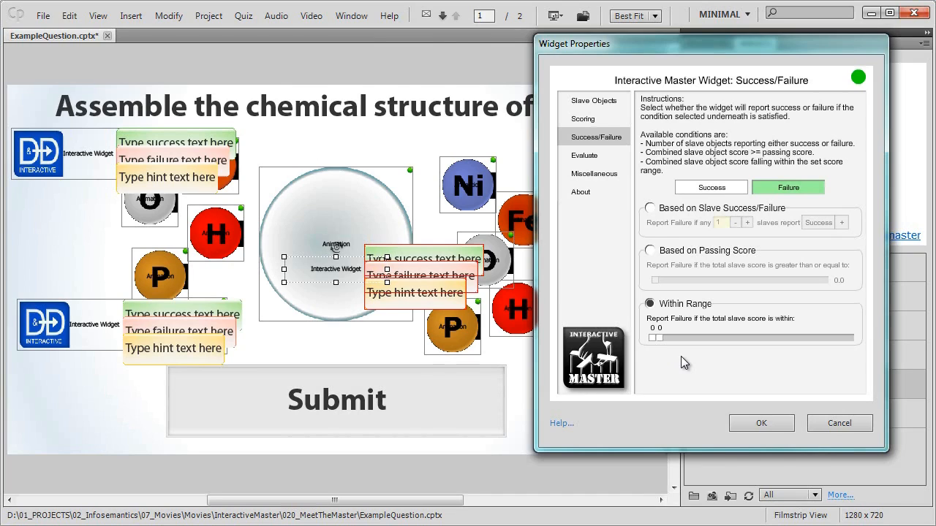
mouse_move(696, 351)
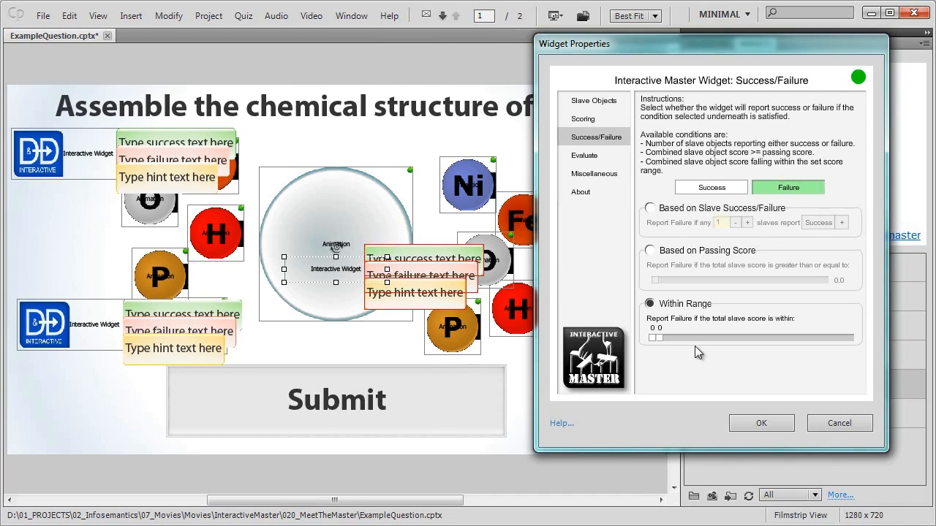
left_click(711, 187)
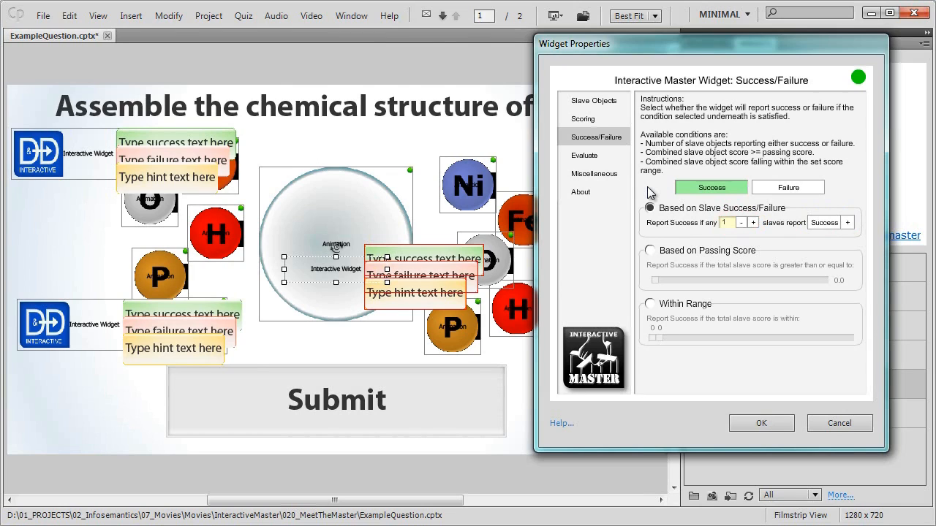
mouse_move(591, 161)
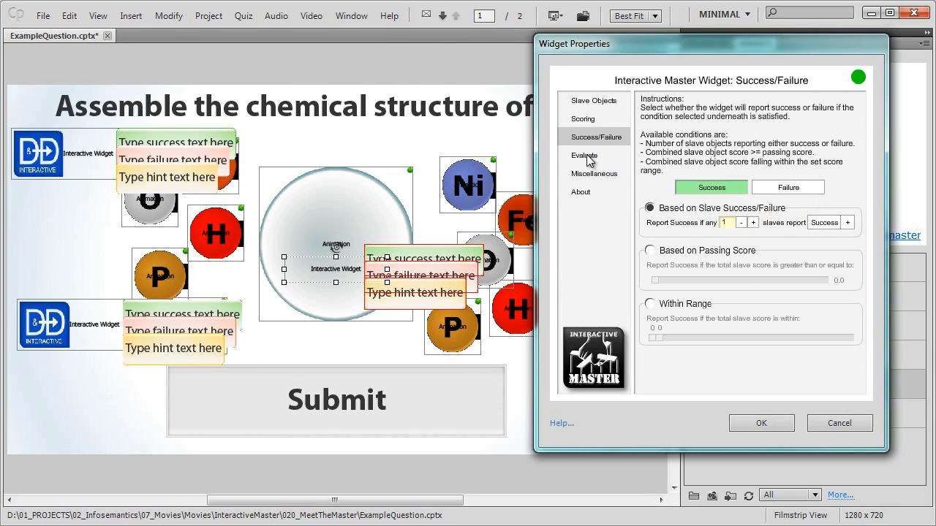
- Set the master to evaluate when the object named Submit is clicked
left_click(584, 155)
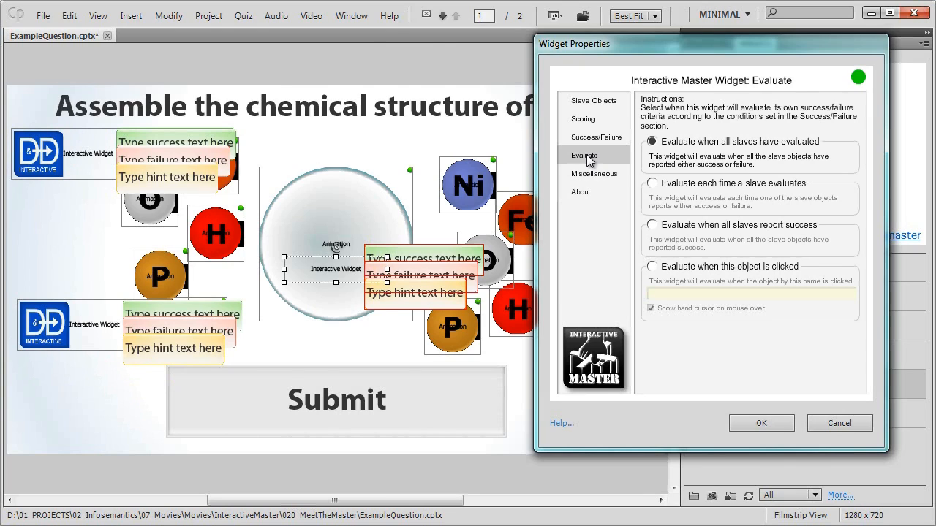
mouse_move(673, 274)
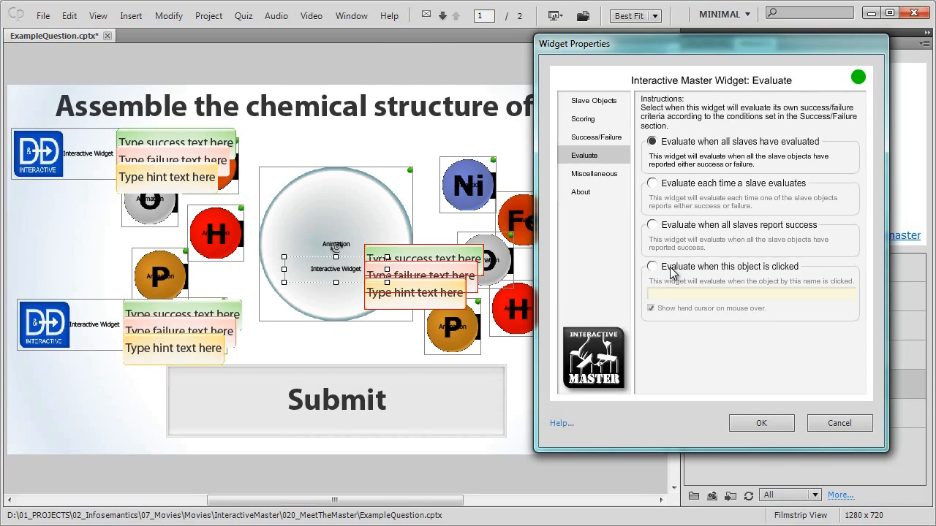
left_click(652, 266)
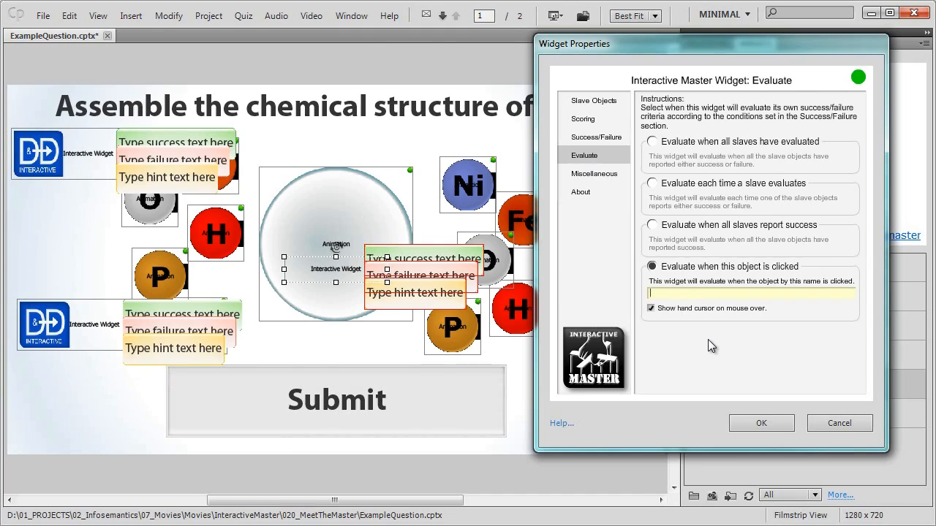
type("Submit")
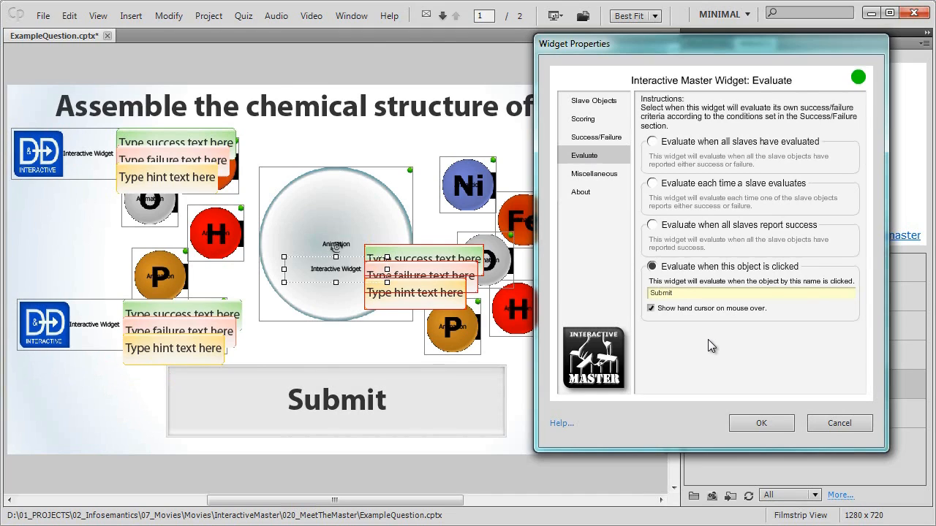
mouse_move(600, 176)
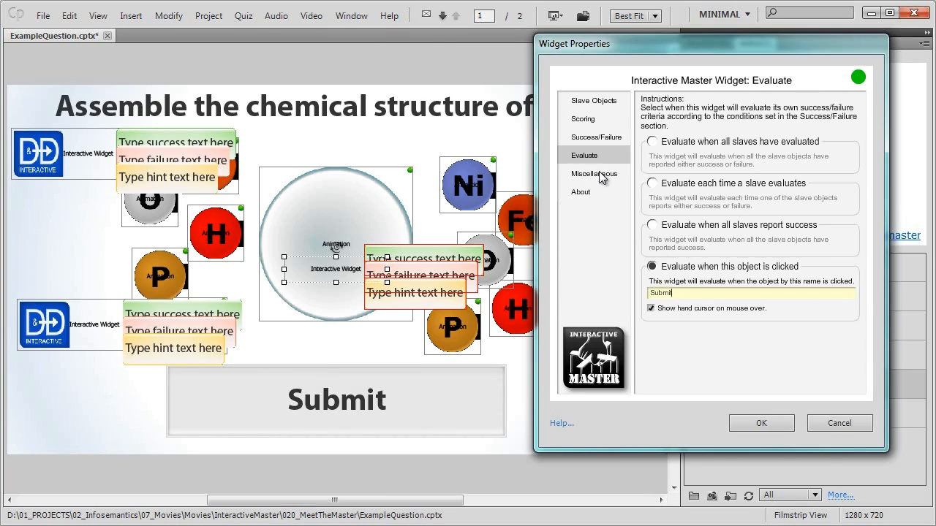
- Enable Reset Success/Fail criteria after evaluation under Miscellaneous and confirm the widget properties
left_click(594, 172)
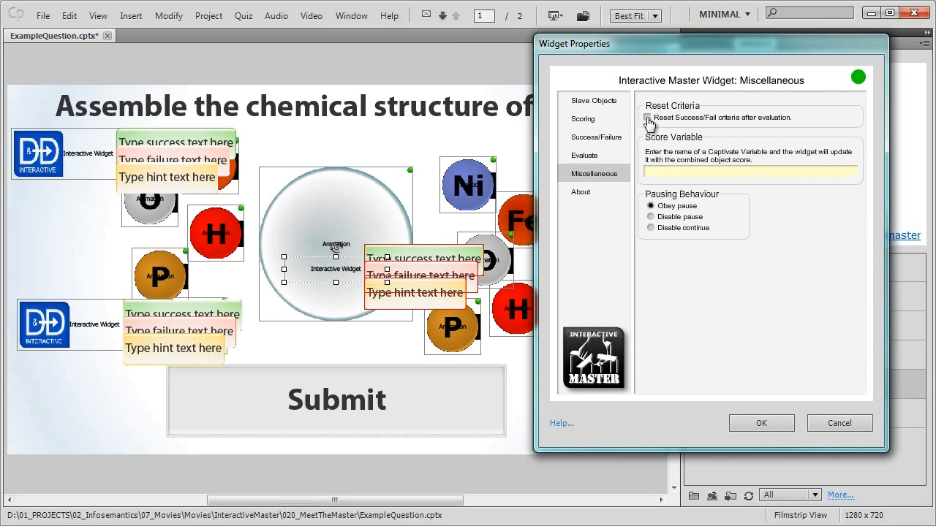
left_click(646, 117)
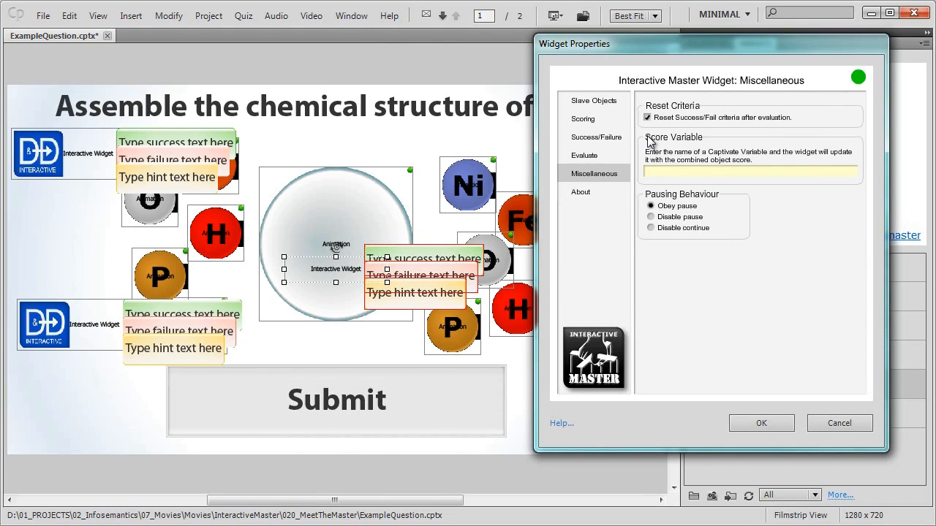
left_click(760, 423)
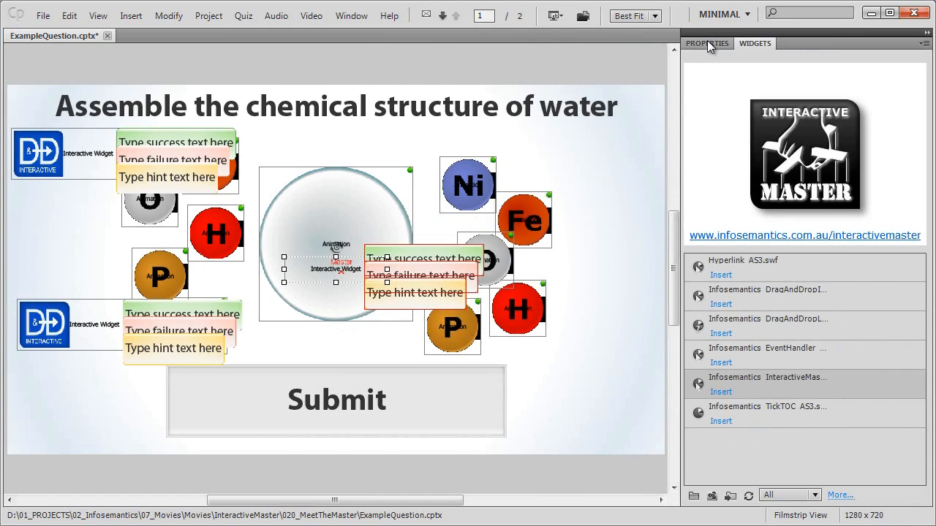
- Enable Include in Quiz under Reporting so the widget's 1 point adds to the total
left_click(707, 44)
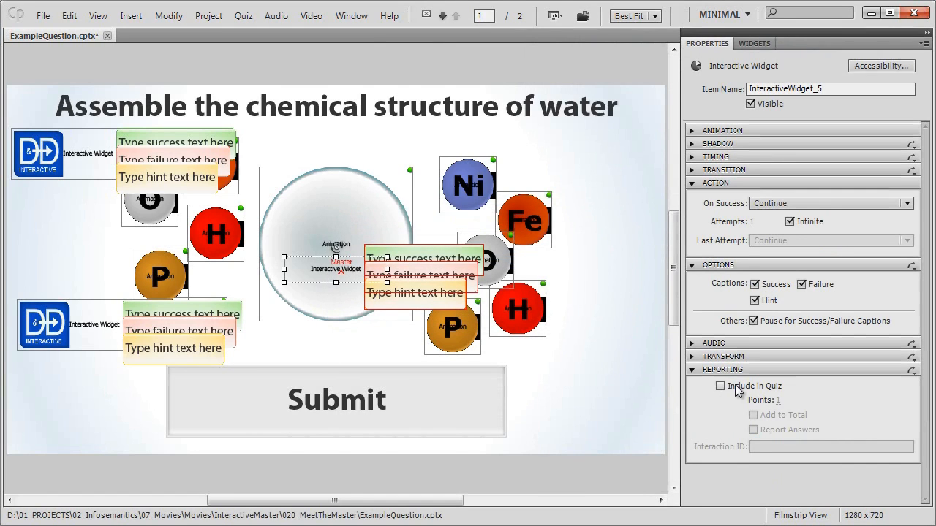
left_click(719, 386)
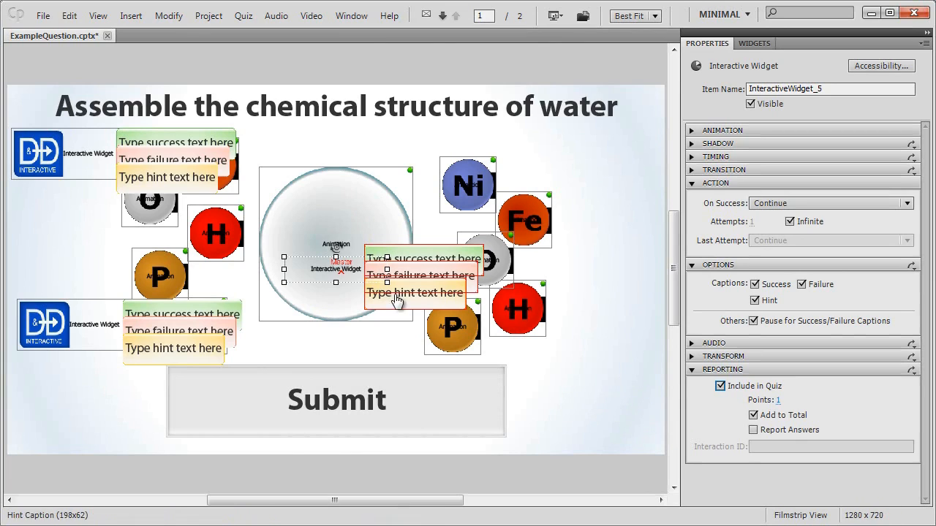